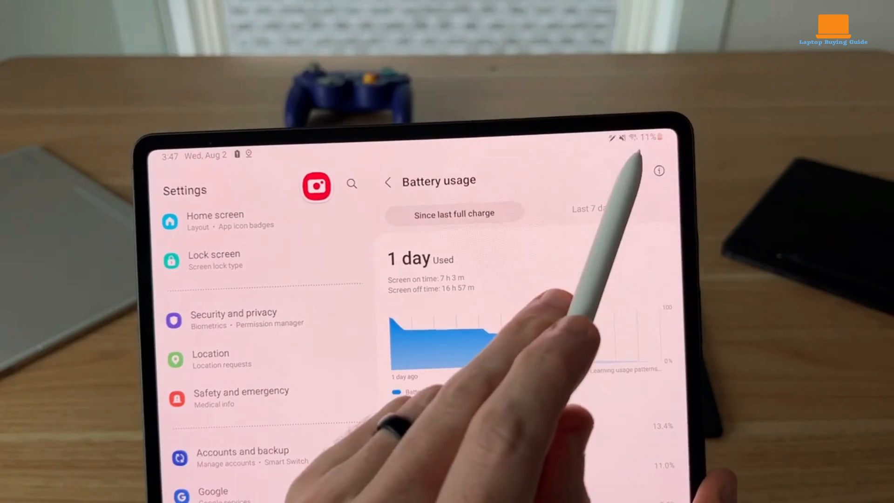
scroll("down", 3)
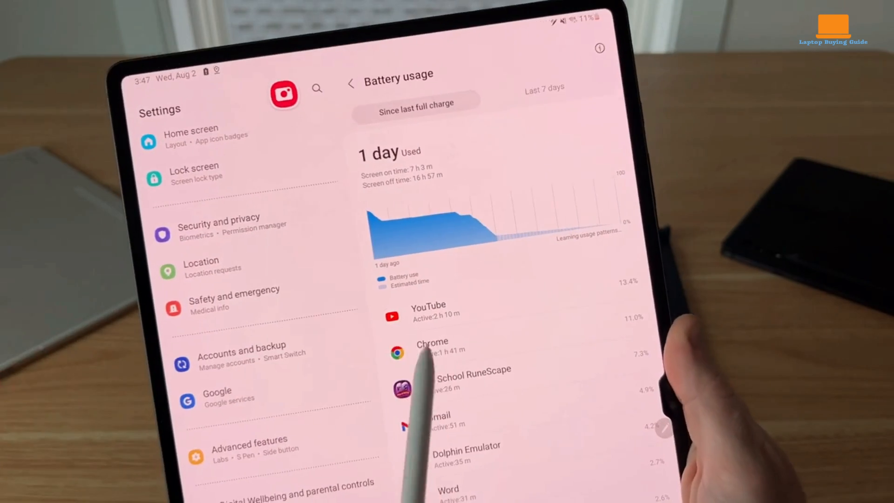